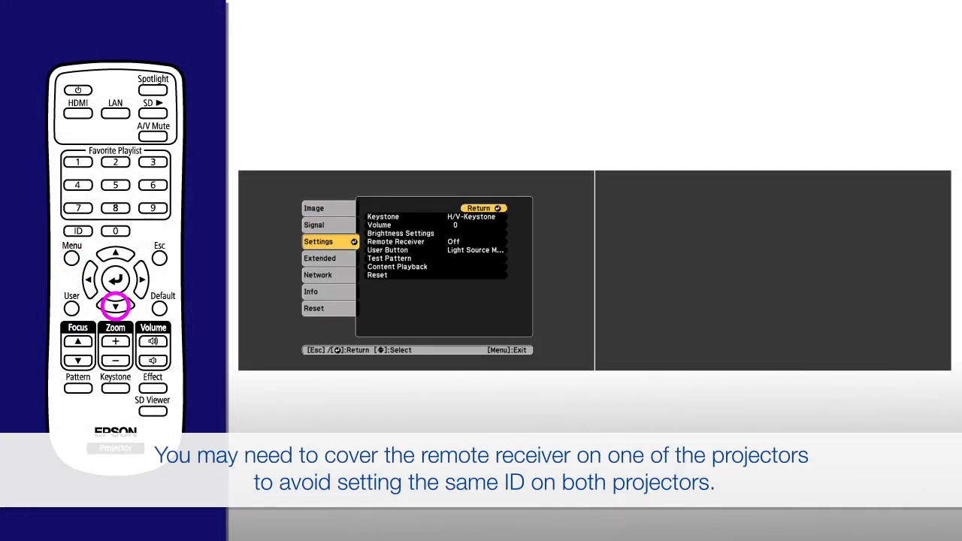
Reach the Multi-Projection settings under Extended on the left projector
click(115, 307)
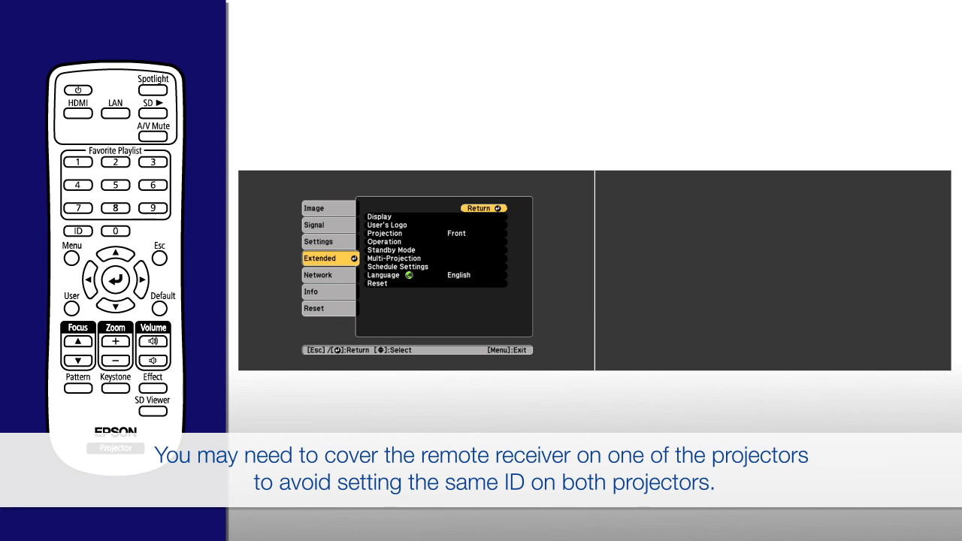
click(114, 280)
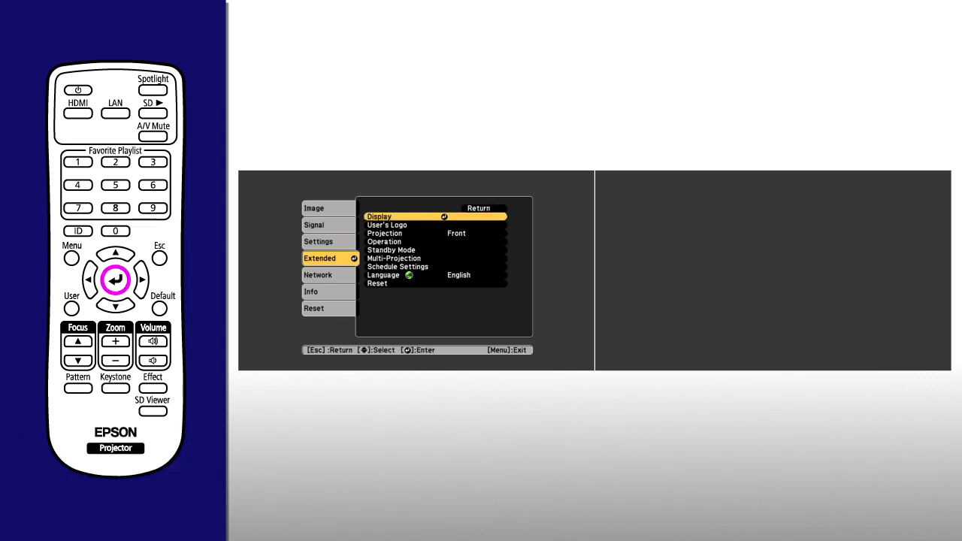
click(114, 306)
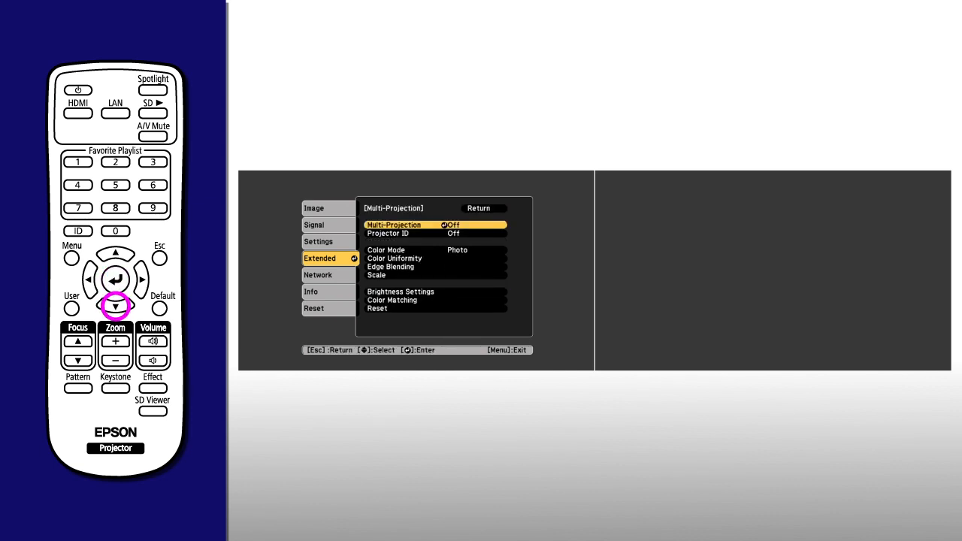
Assign the left projector its own Projector ID from the ID list
click(114, 279)
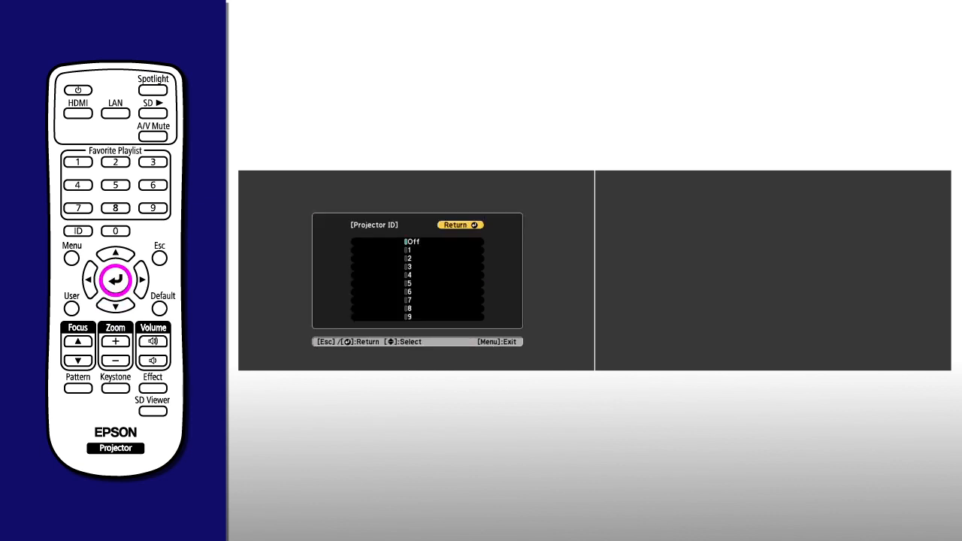
click(115, 306)
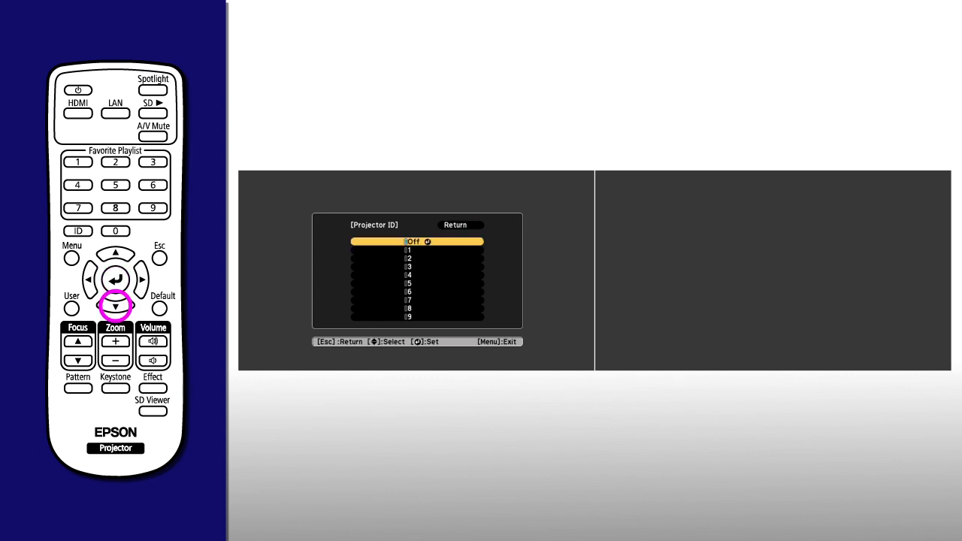
click(114, 306)
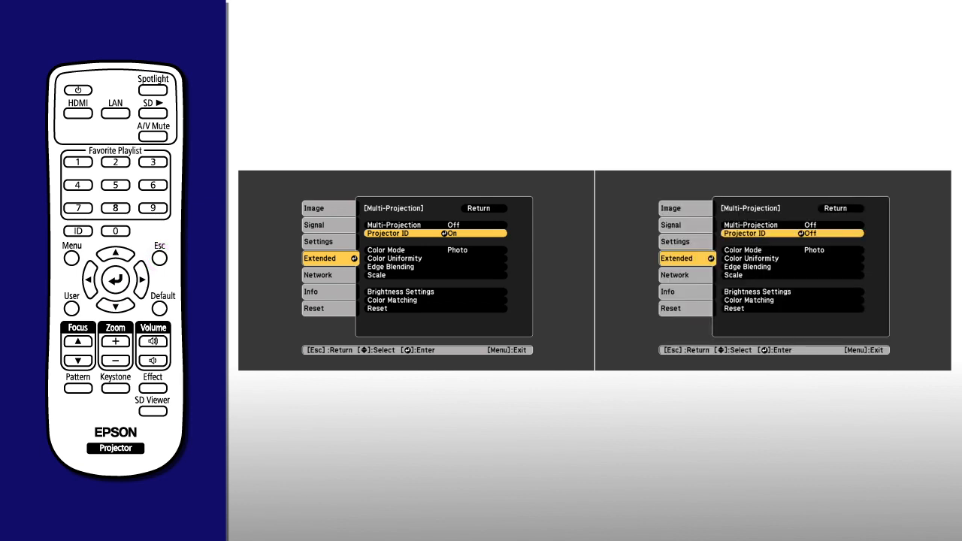
Give the right projector ID 2 so the pair reads IDs 1 and 2, then dismiss the readout
click(114, 279)
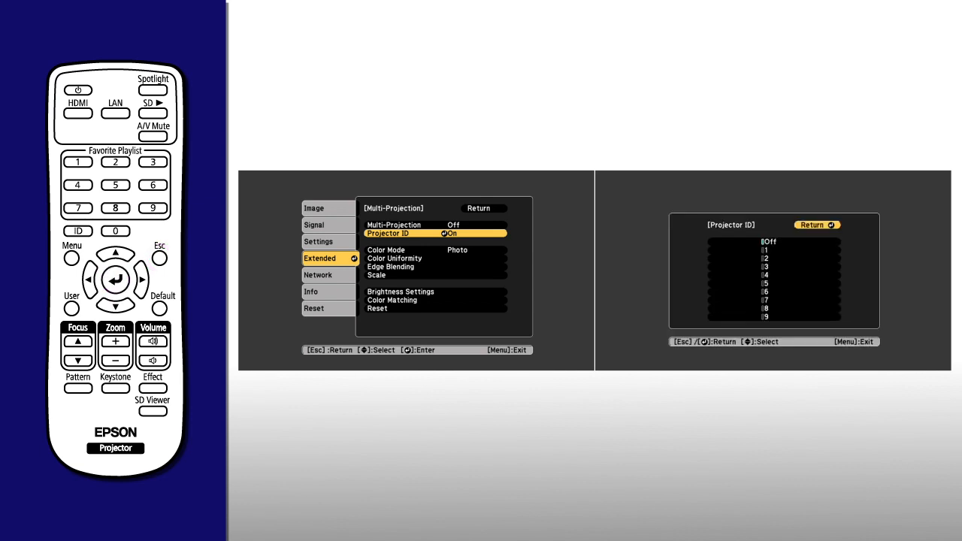
click(115, 307)
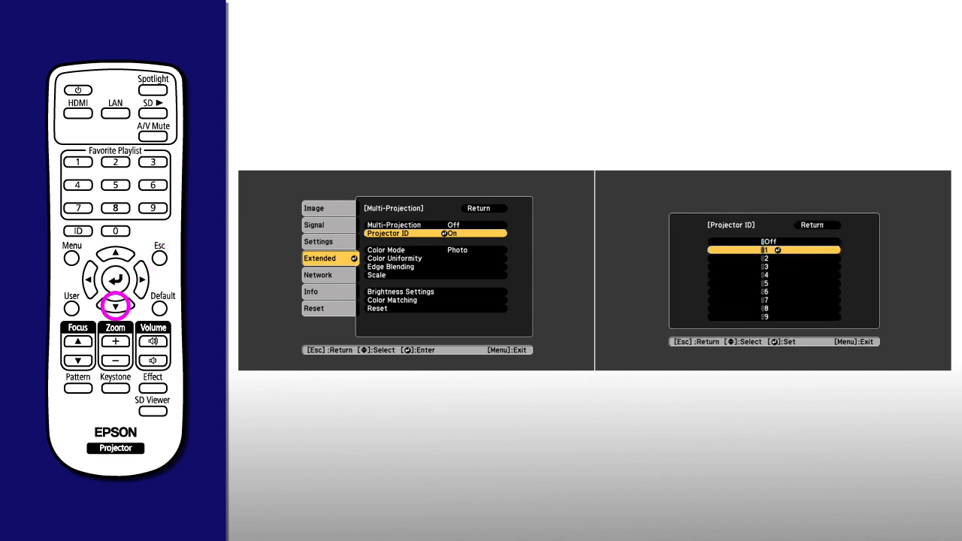
click(116, 307)
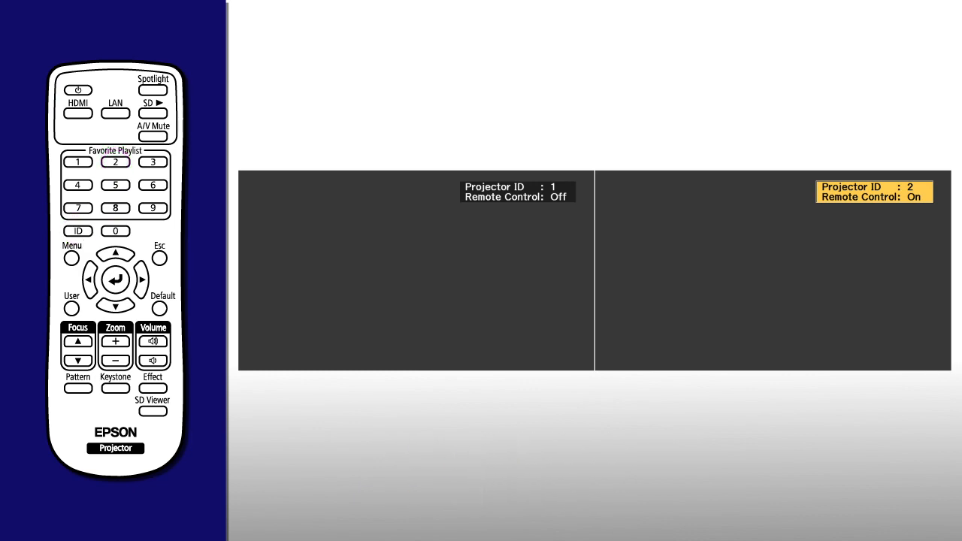
click(78, 387)
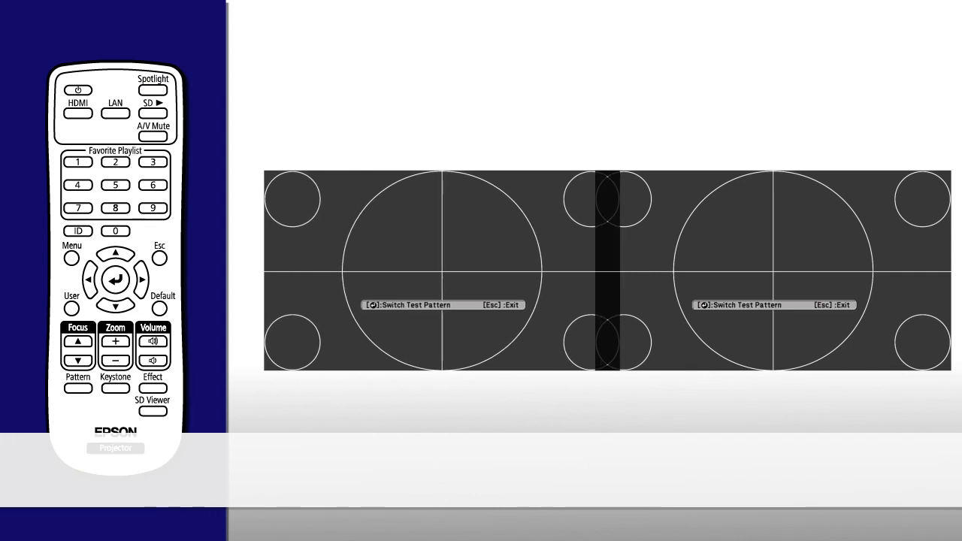
Exit the test patterns and return both projectors to the Settings list
click(78, 388)
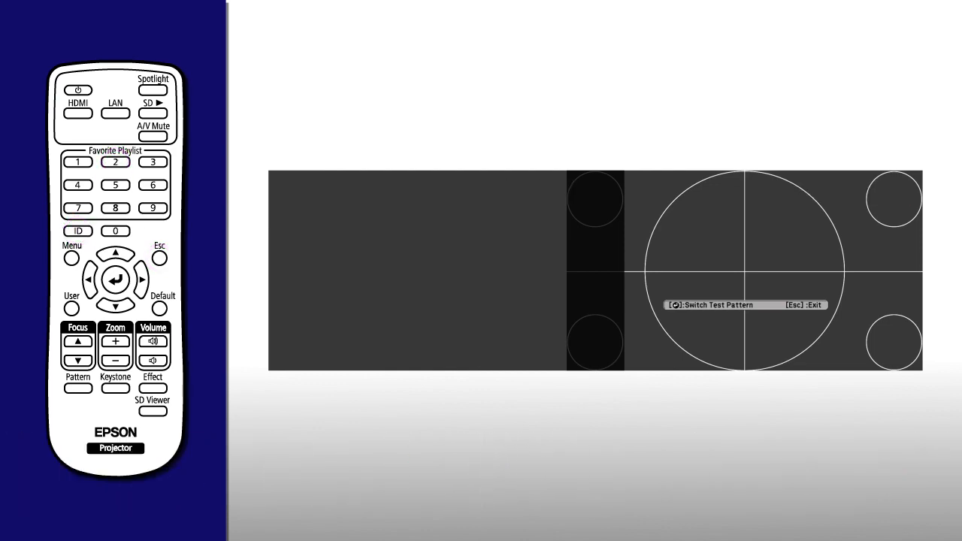
click(114, 306)
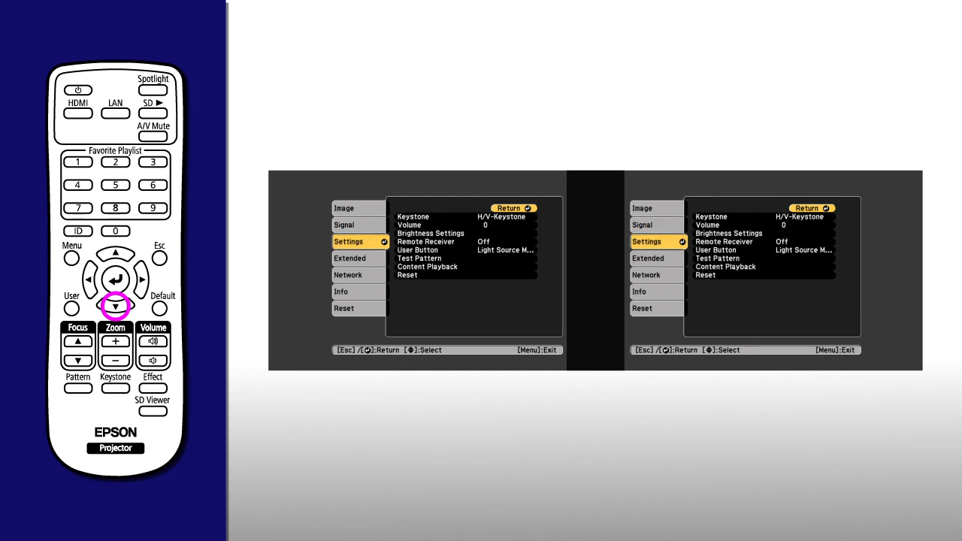
Set Multi-Projection to On under Extended for both projectors
click(115, 305)
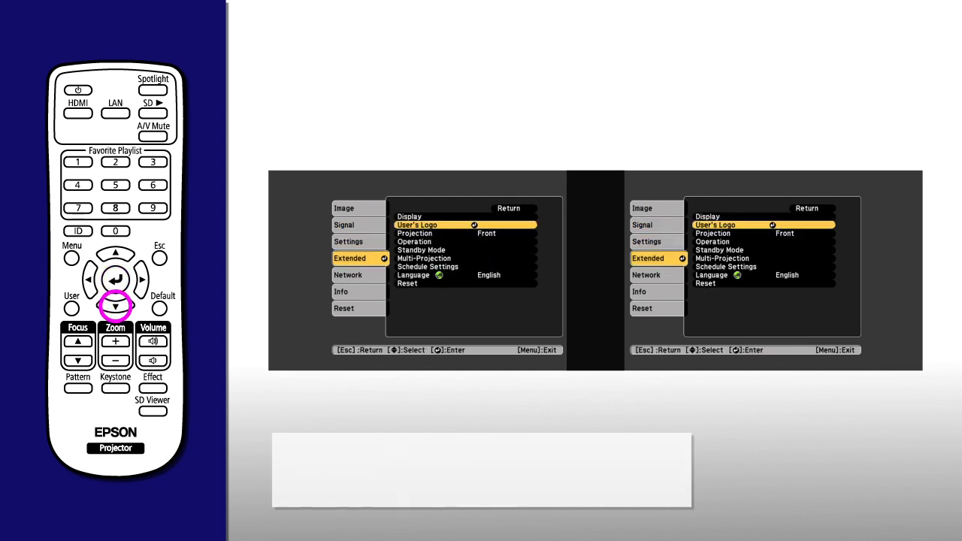
click(114, 307)
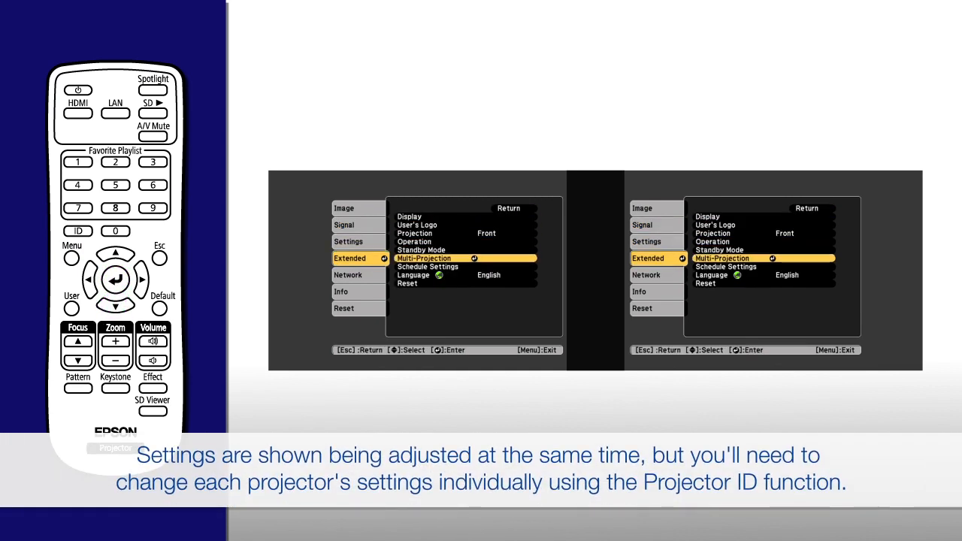
click(116, 278)
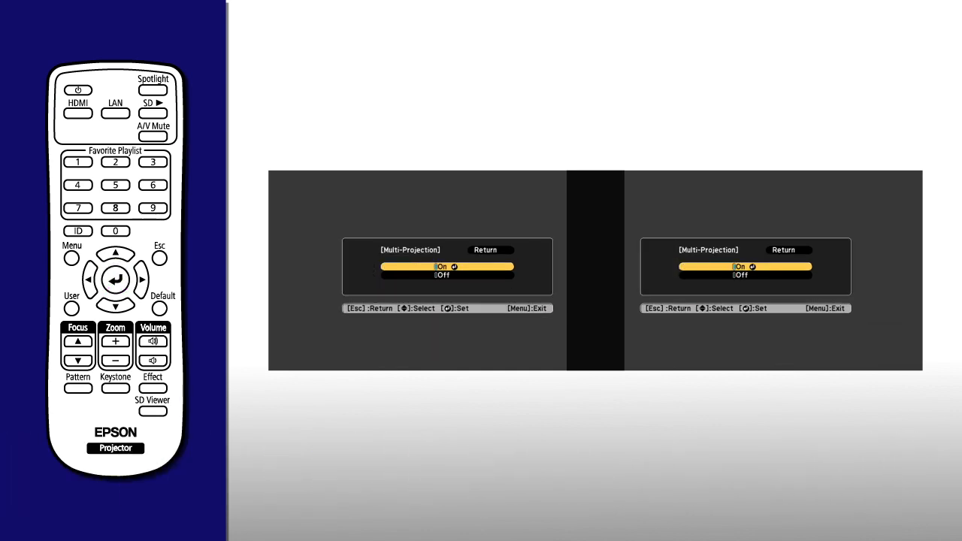
click(159, 259)
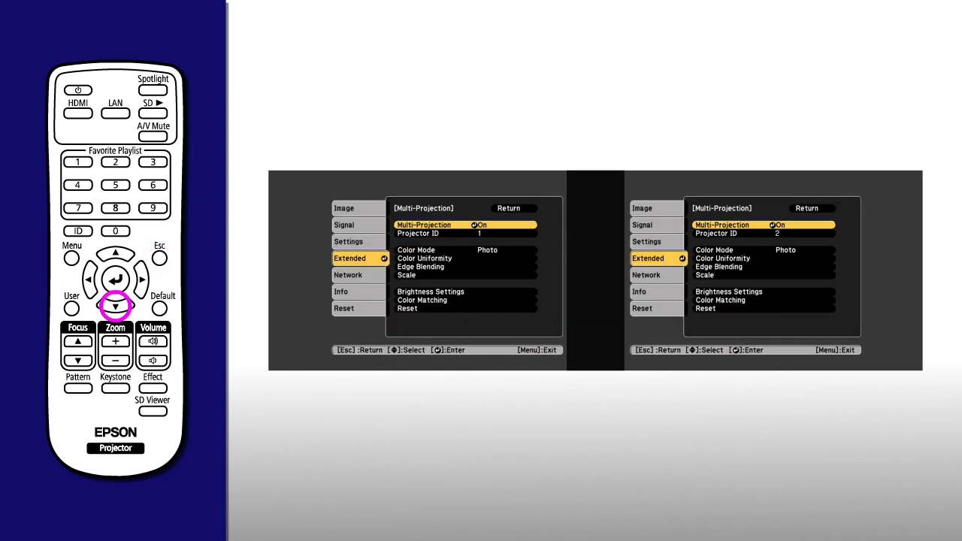
Set Edge Blending On and Line Guide On for both projectors
click(114, 304)
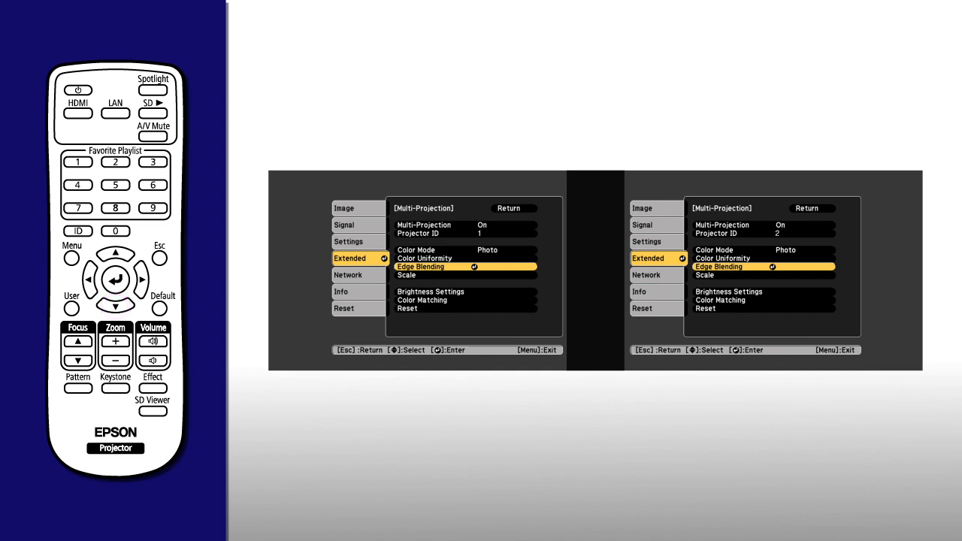
click(116, 278)
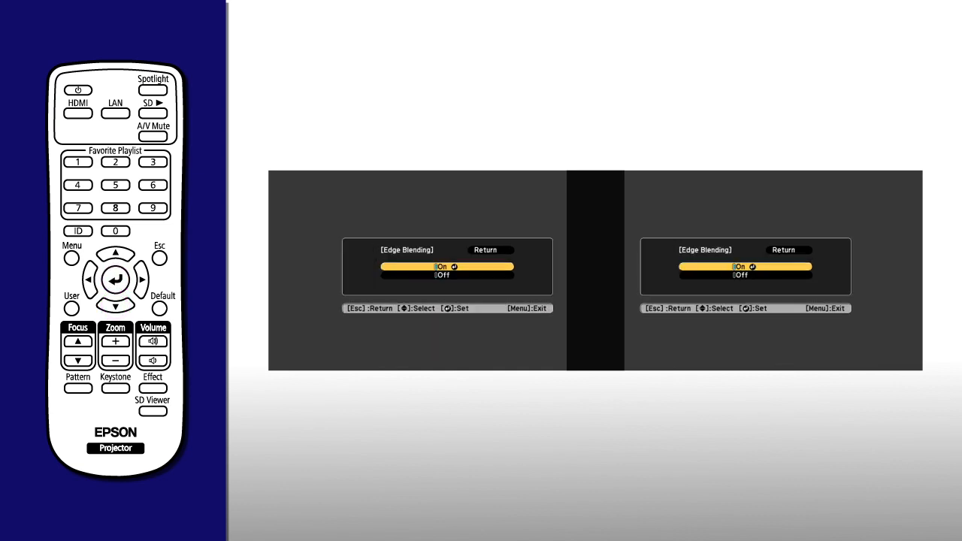
click(115, 307)
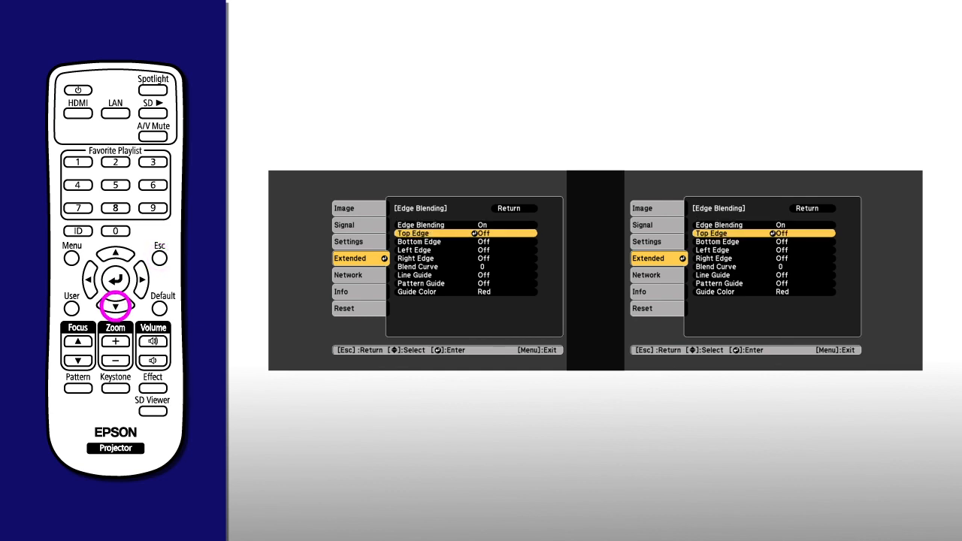
click(115, 307)
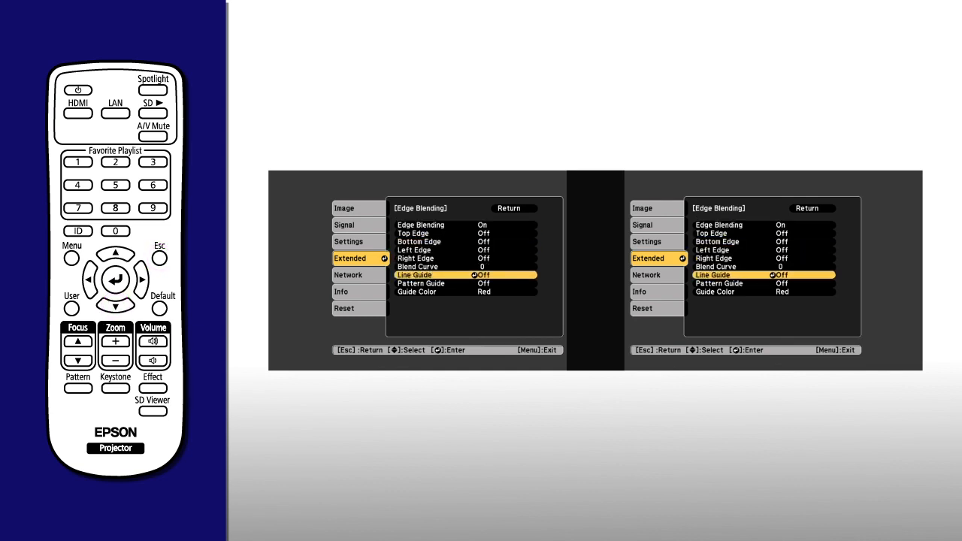
click(115, 276)
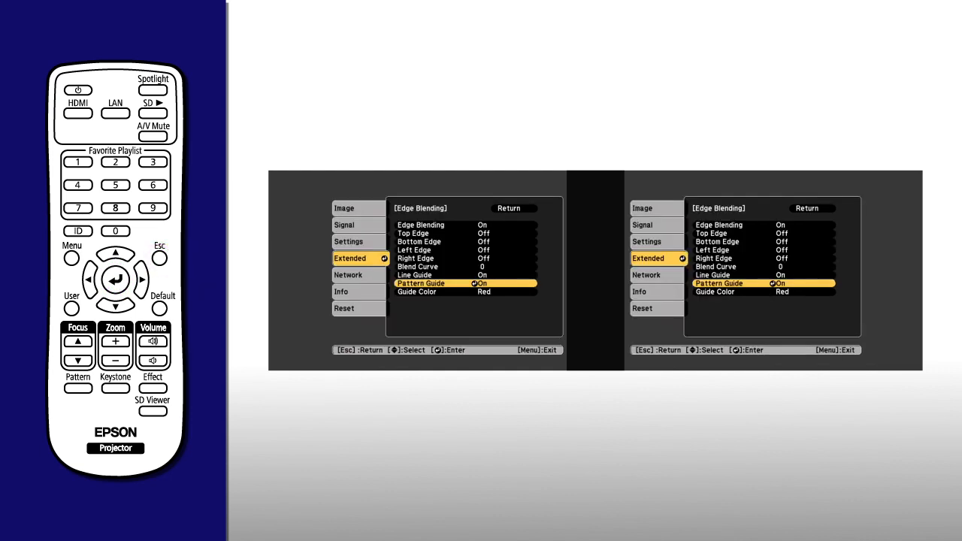
Set Pattern Guide On, enable blending on the adjoining Right/Left edges, and adjust the Blend Range
click(114, 253)
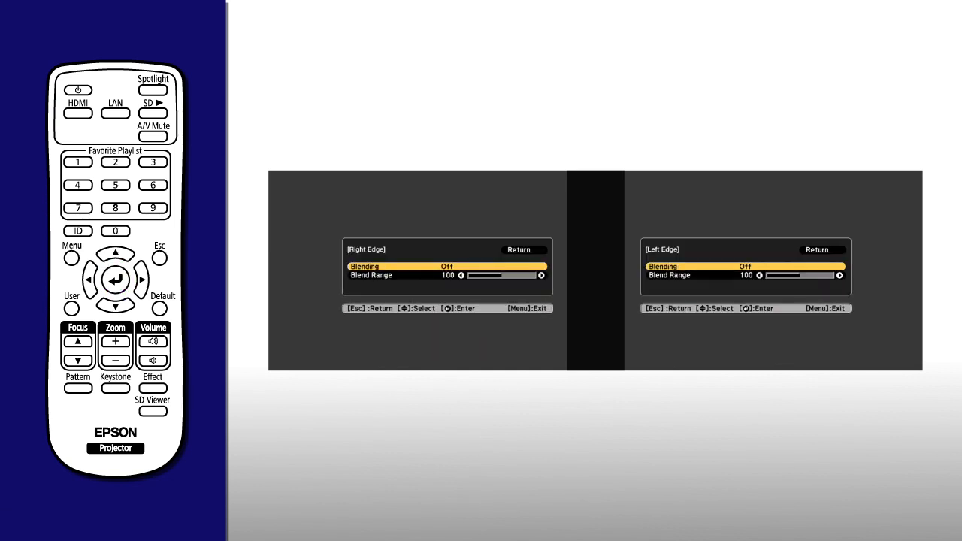
click(114, 279)
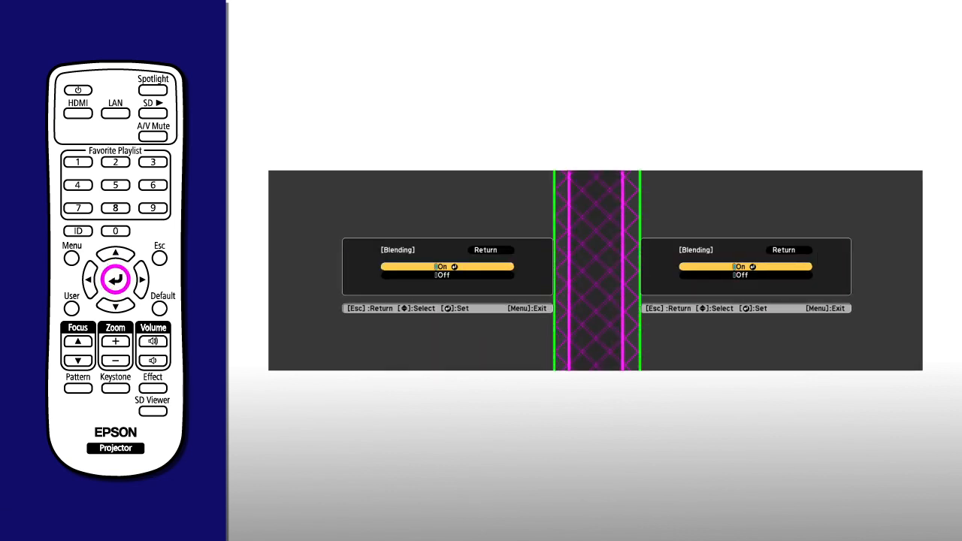
click(116, 278)
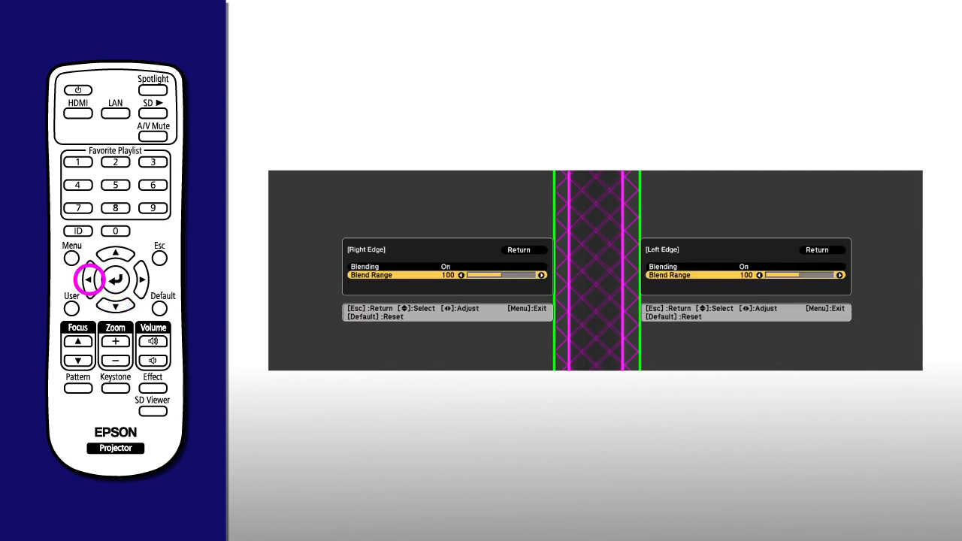
click(141, 280)
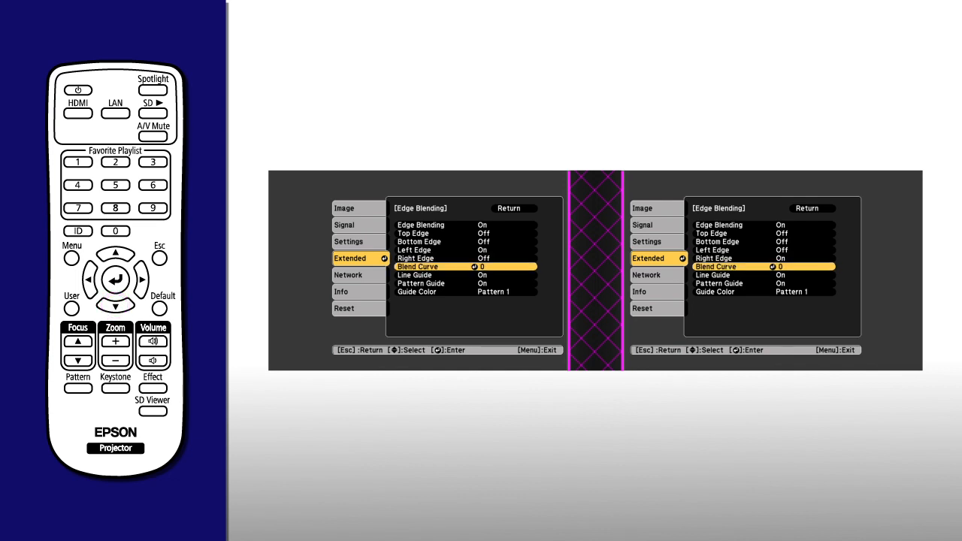
Set Pattern Guide to Off on both projectors, keeping edge blending On
click(114, 307)
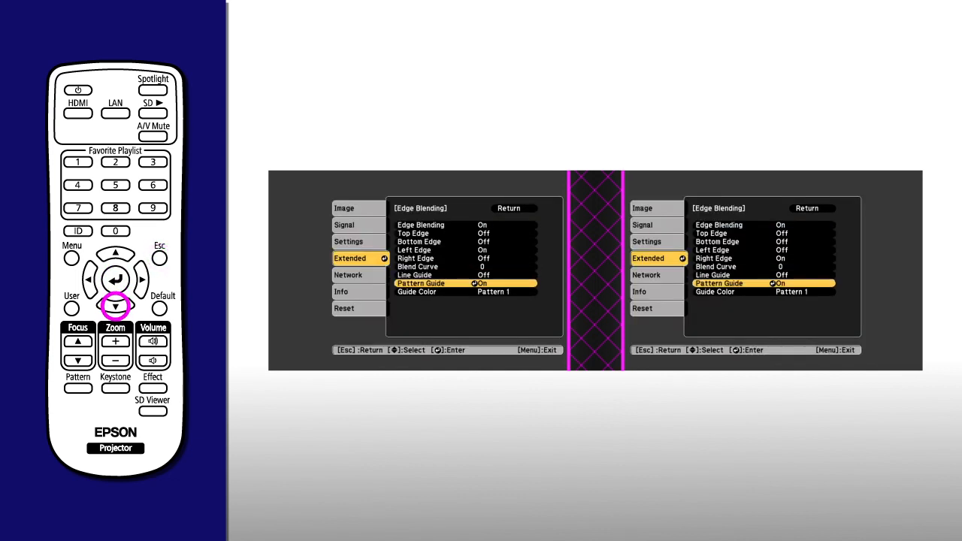
click(114, 278)
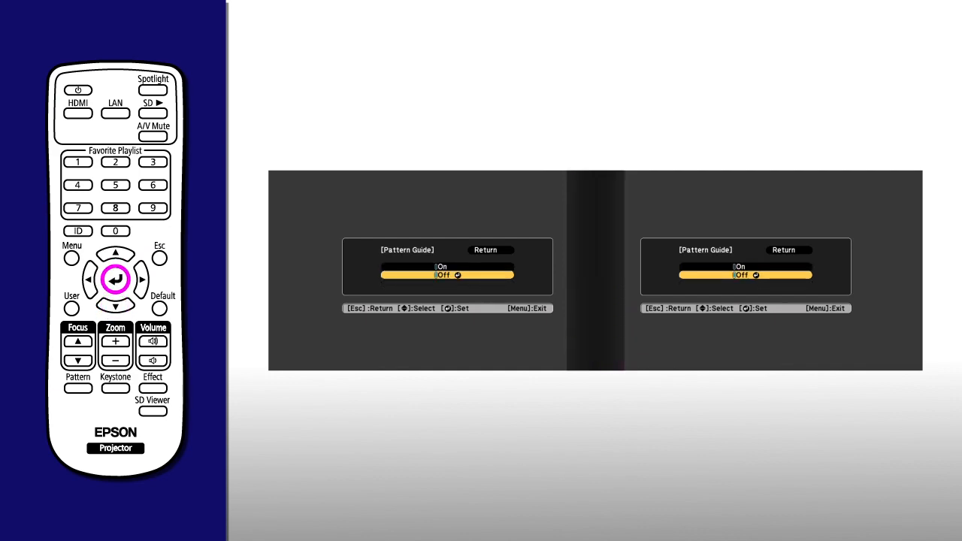
click(78, 387)
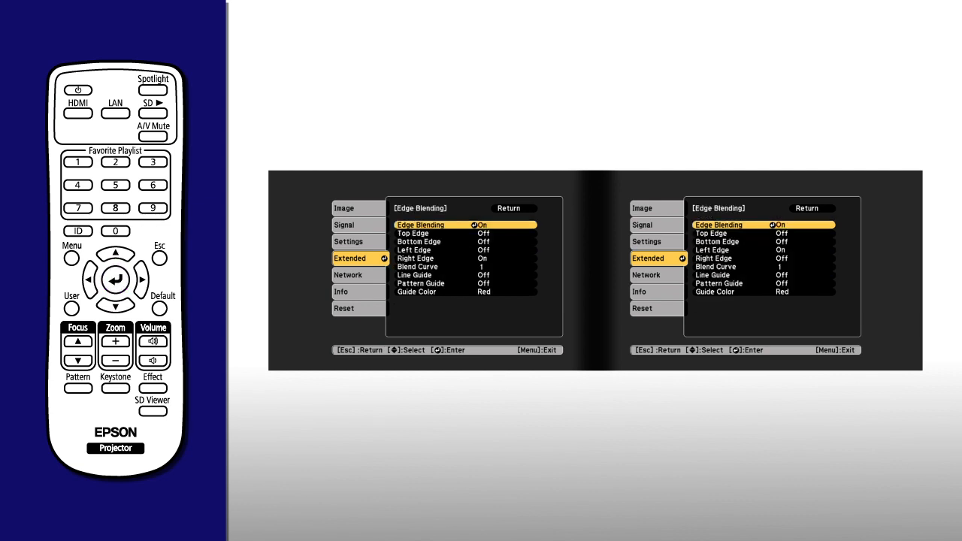
Select the Blend Curve entry in both projectors' Edge Blending settings
click(114, 307)
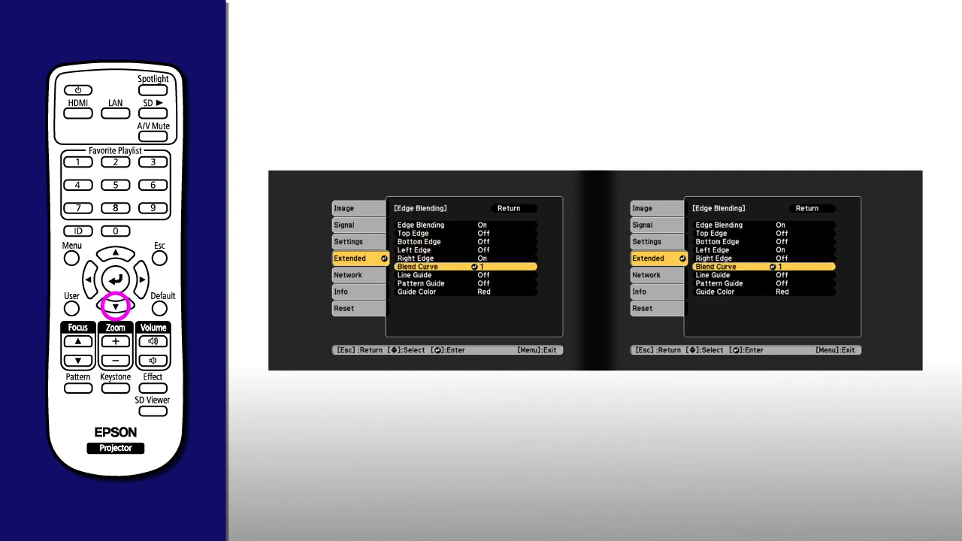
click(115, 278)
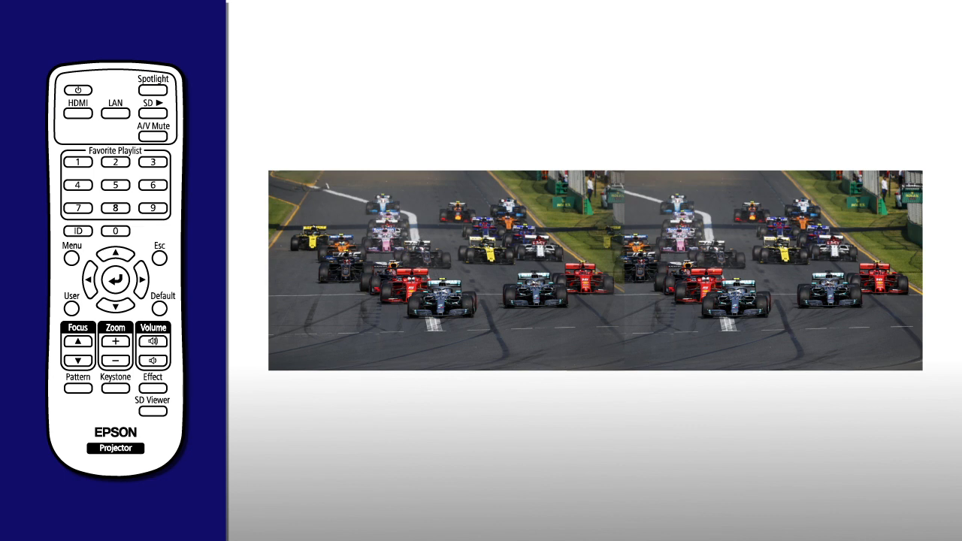
Set Scale to Manual in the Scale settings on both projectors
click(72, 256)
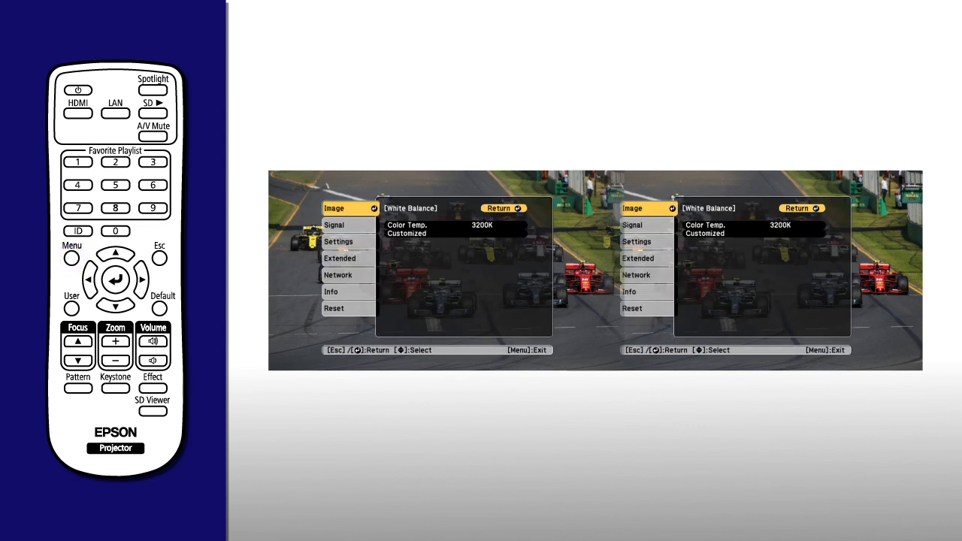
click(114, 308)
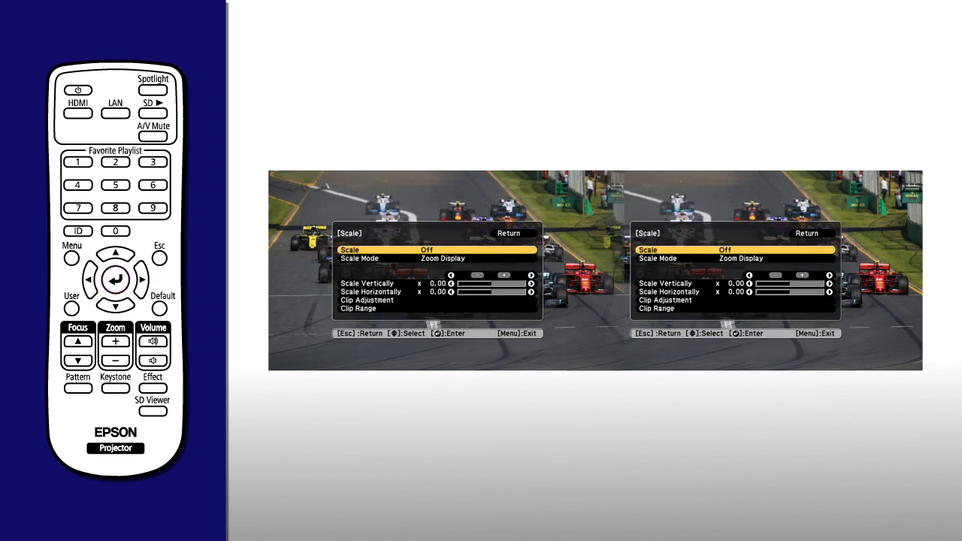
click(114, 278)
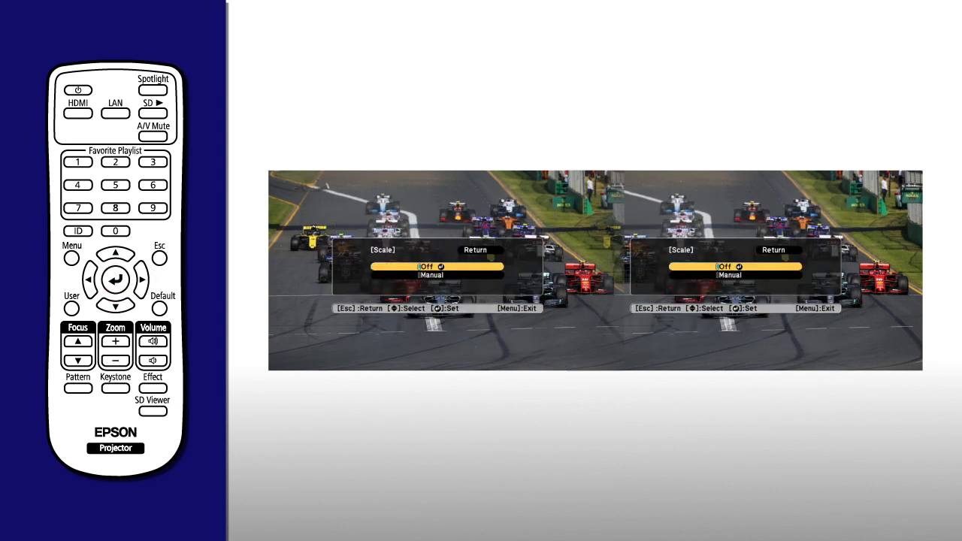
click(114, 278)
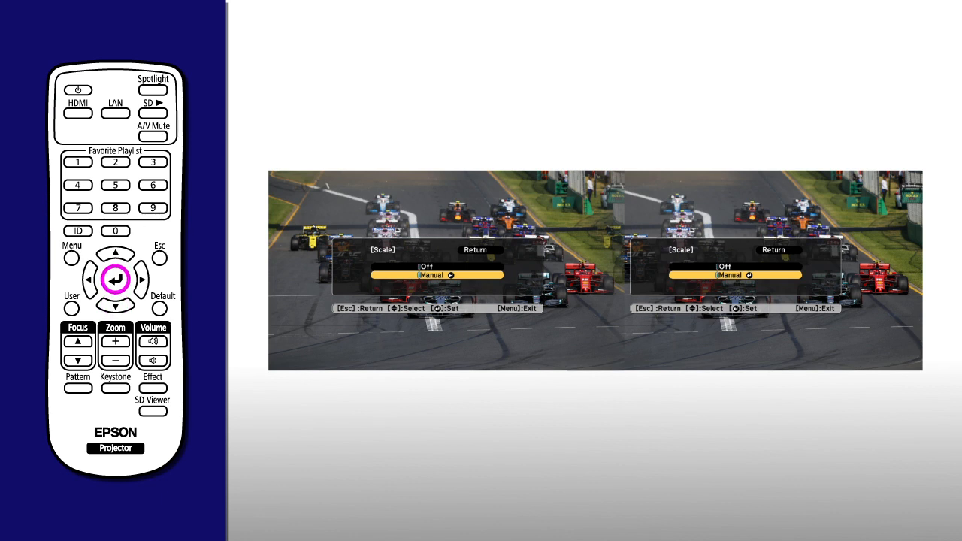
click(114, 278)
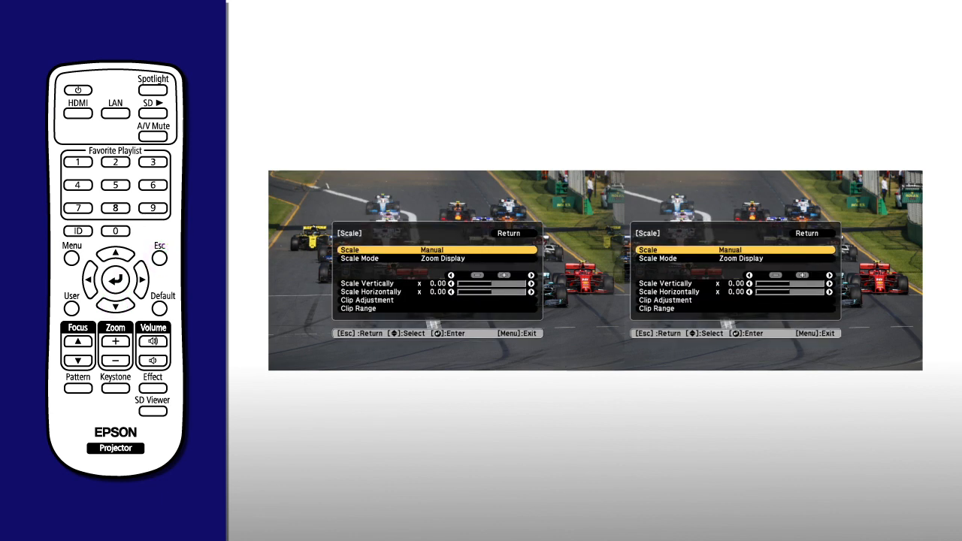
Set Scale Mode to Full Display, enlarge the image, and bring up Clip Adjustment
click(114, 279)
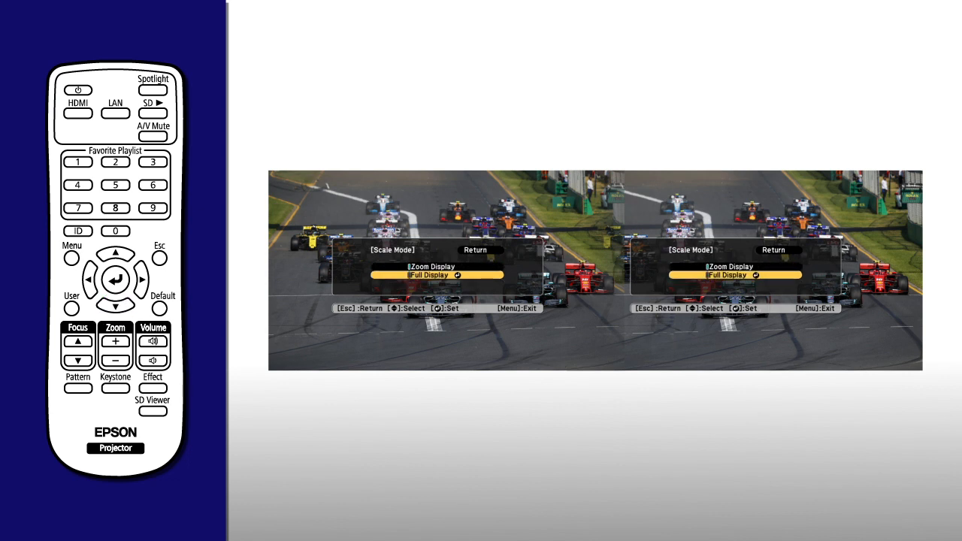
click(159, 257)
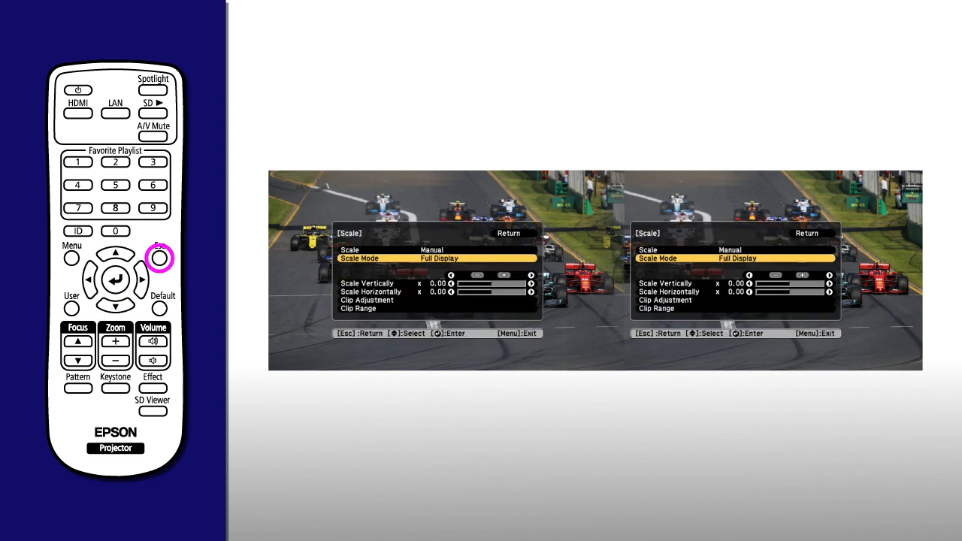
click(115, 278)
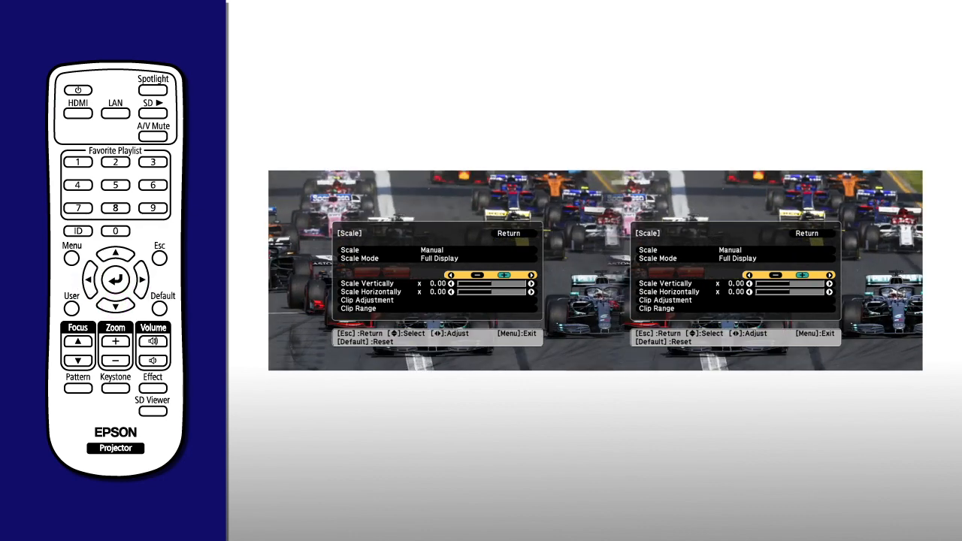
click(115, 278)
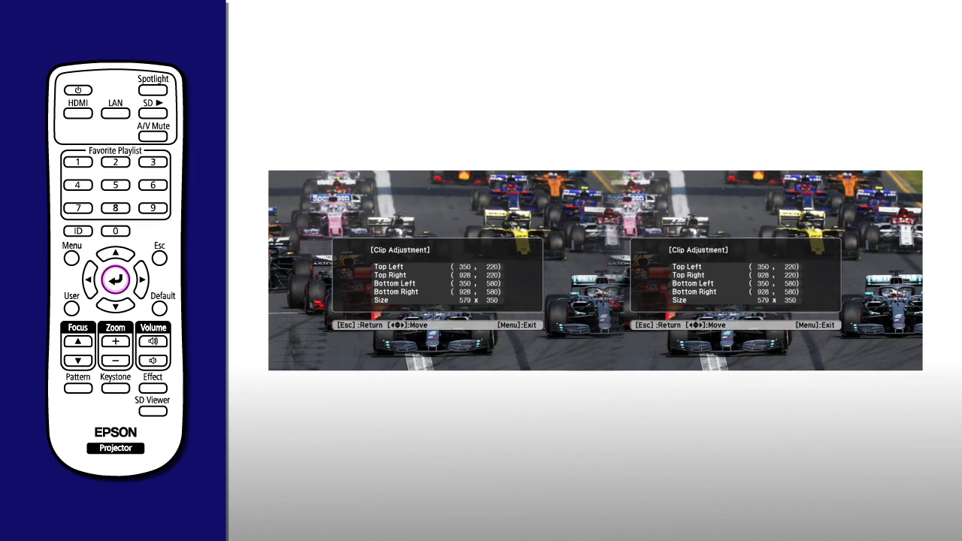